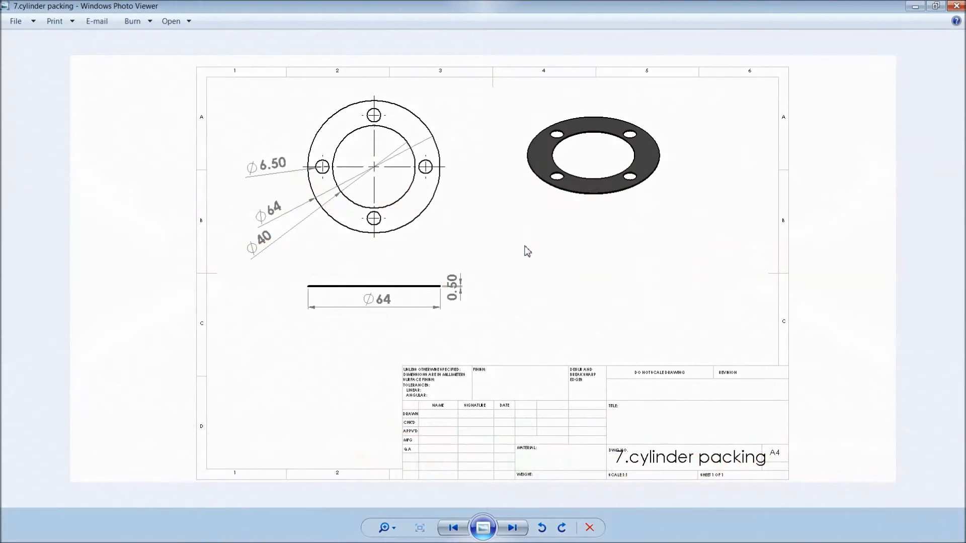
{"action": "mouse_move", "coordinate": [515, 217]}
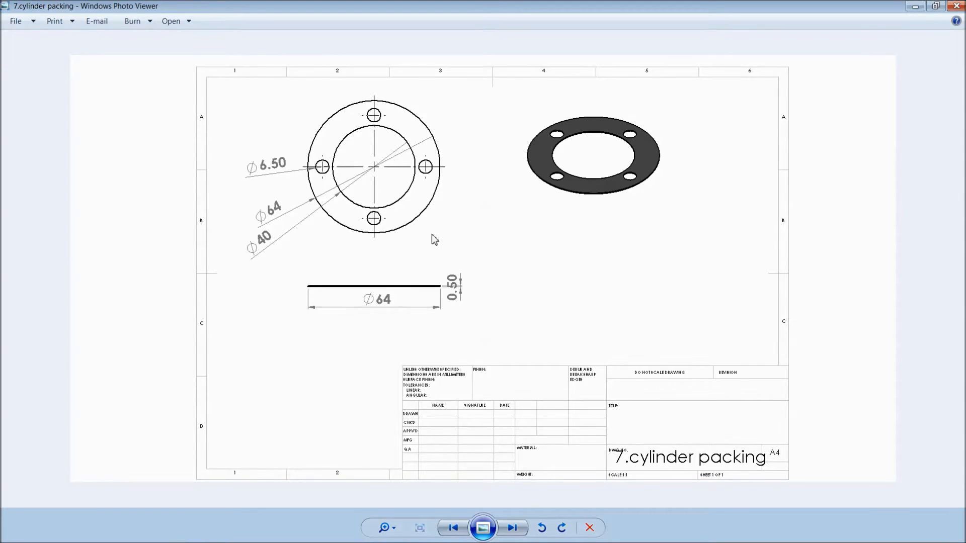
{"action": "mouse_move", "coordinate": [489, 274]}
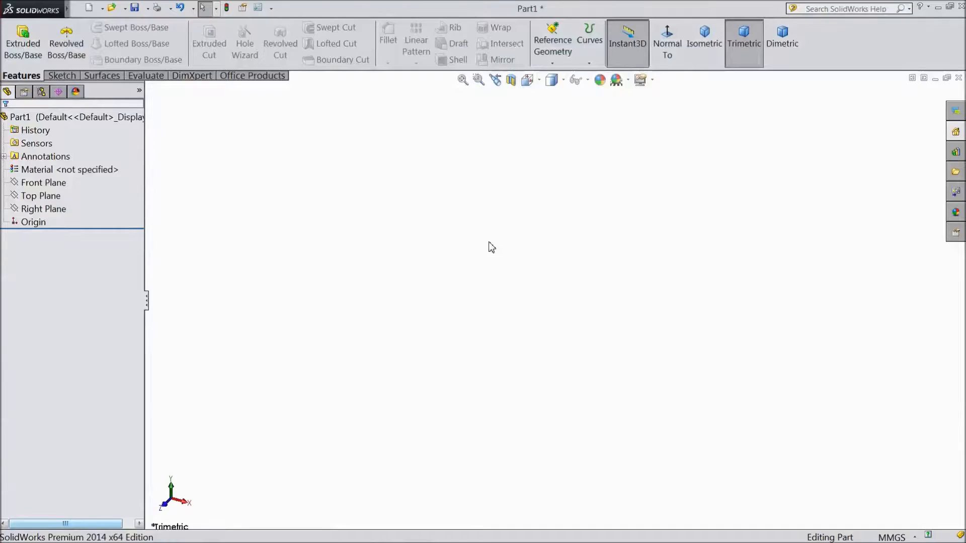
- Start a Top Plane sketch and draw circles centred on the origin
{"action": "left_click", "coordinate": [40, 195]}
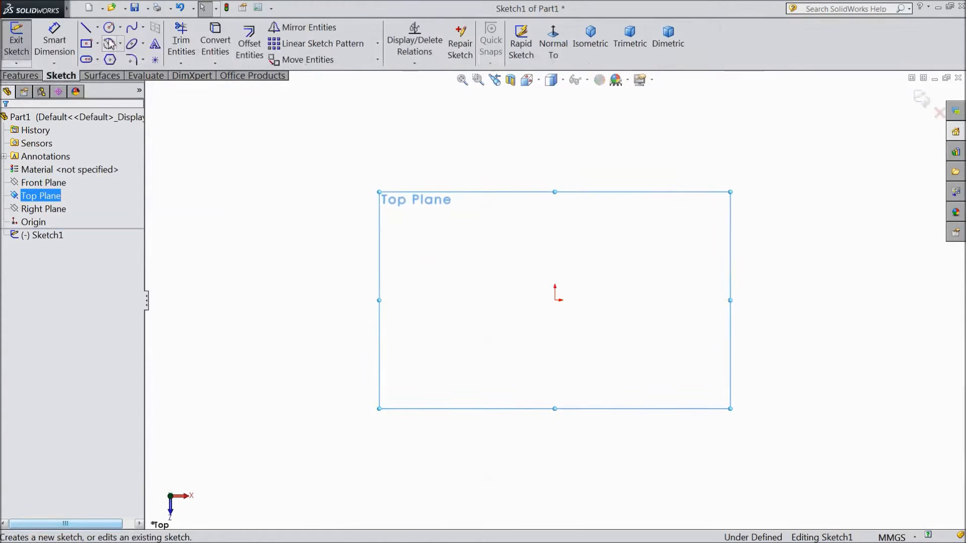
{"action": "left_click", "coordinate": [108, 27]}
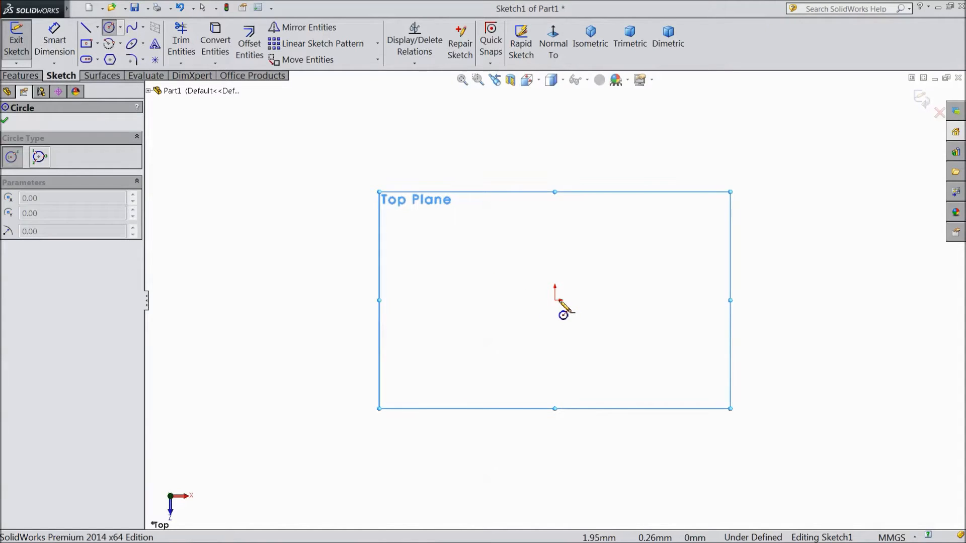
{"action": "left_click_drag", "start_coordinate": [555, 298], "coordinate": [452, 266]}
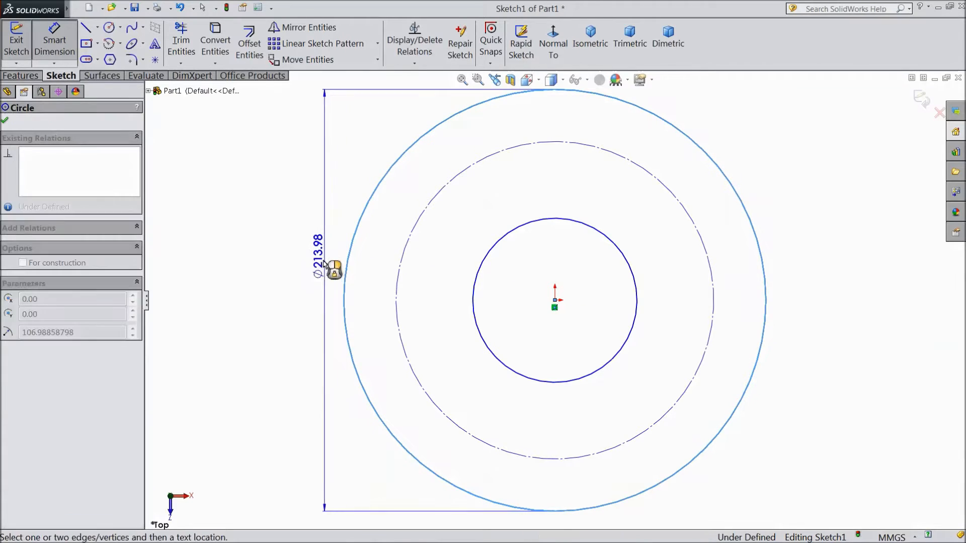
- Dimension the circles: outer Ø64, construction Ø50, inner Ø40
{"action": "left_click", "coordinate": [320, 251]}
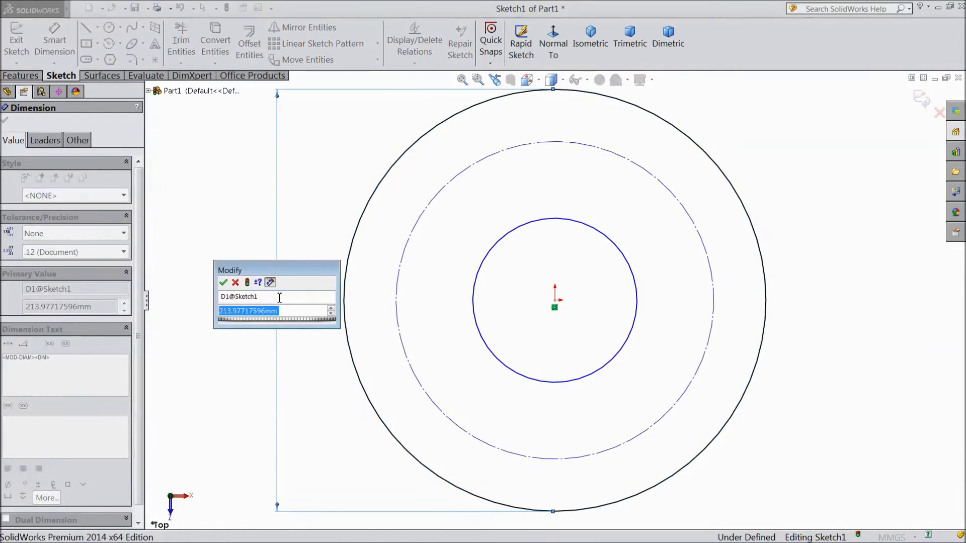
{"action": "type", "text": "64"}
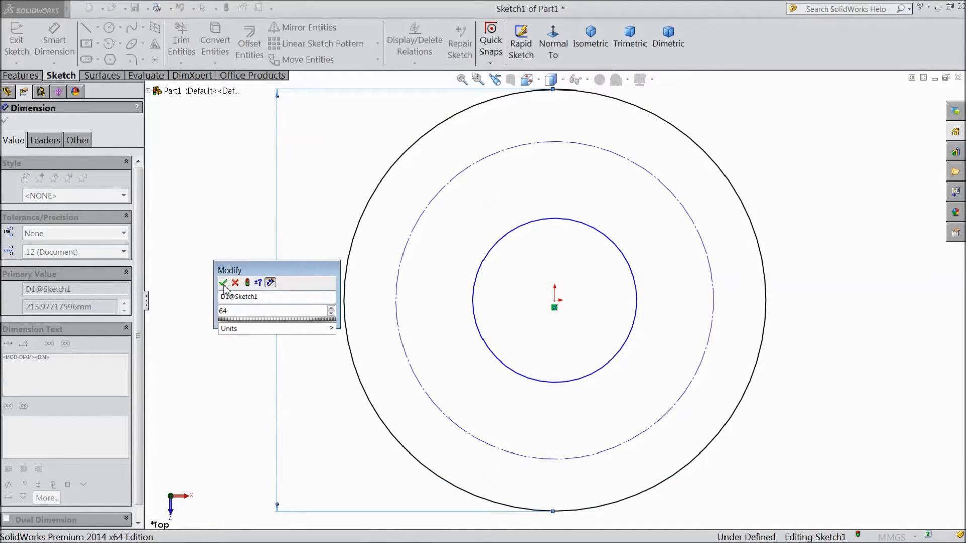
{"action": "left_click", "coordinate": [224, 283]}
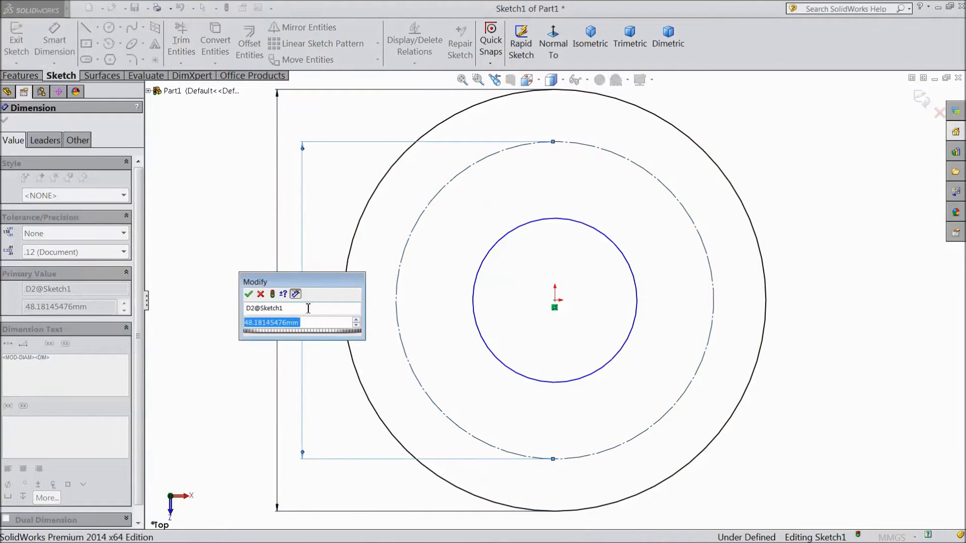
{"action": "left_click", "coordinate": [249, 294]}
{"action": "type", "text": "40"}
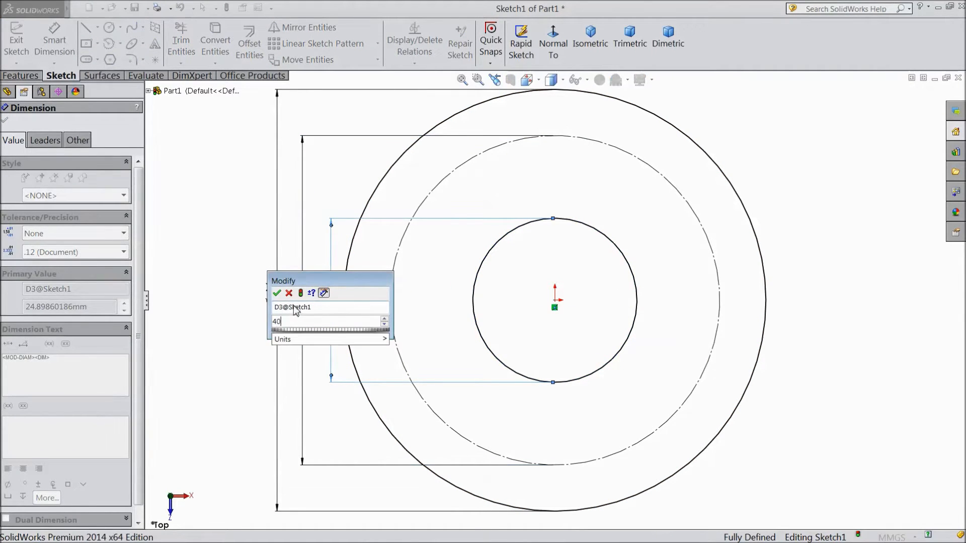
{"action": "left_click", "coordinate": [277, 294]}
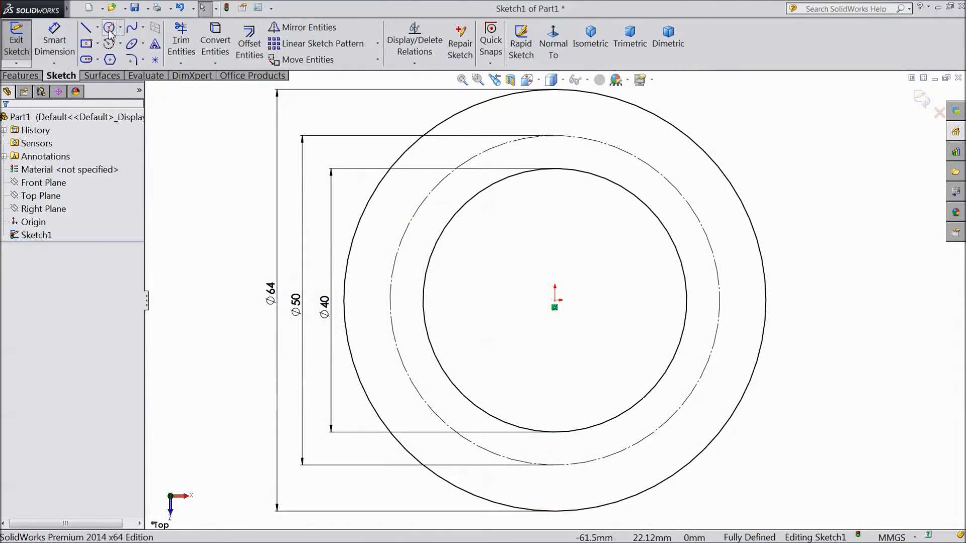
- Draw a hole circle on the construction circle and dimension it Ø6.5
{"action": "left_click", "coordinate": [108, 26]}
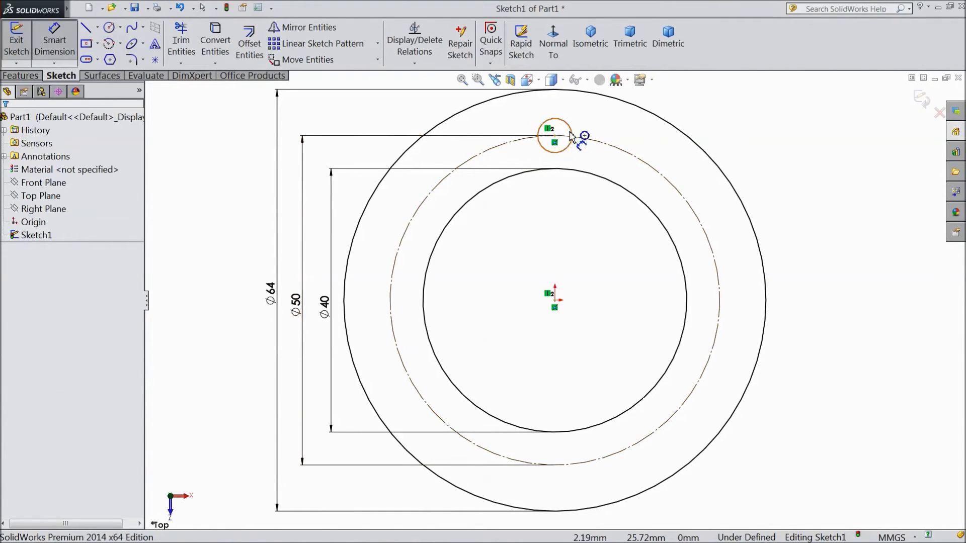
{"action": "left_click", "coordinate": [557, 140]}
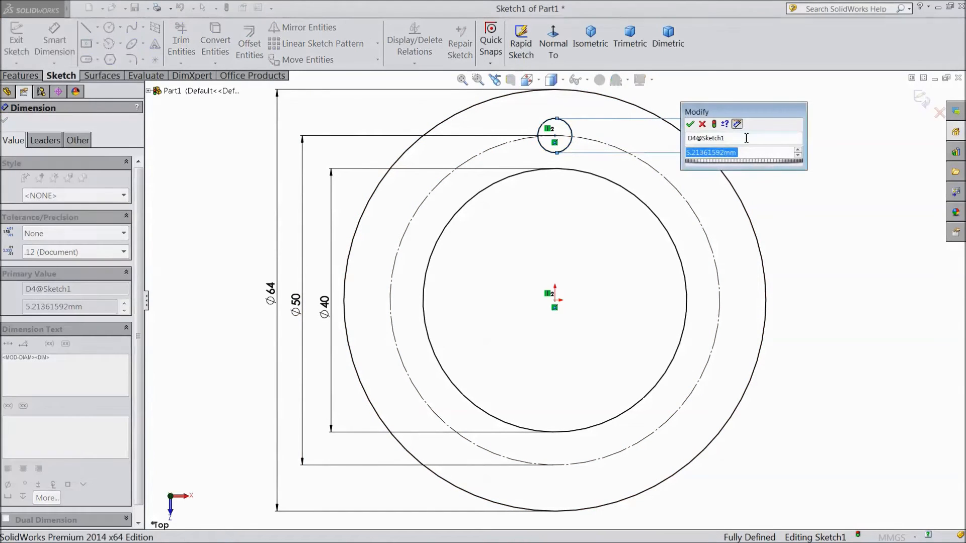
{"action": "type", "text": "6.5"}
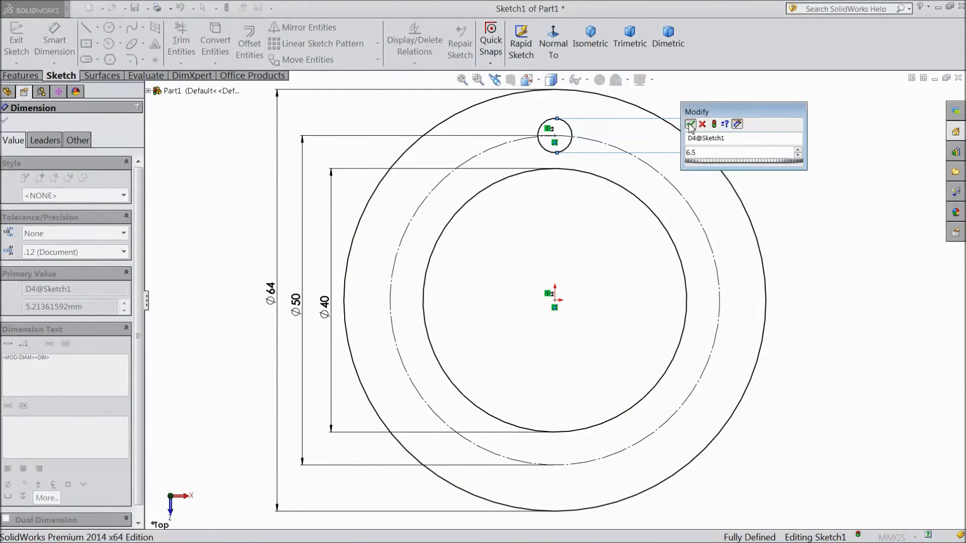
{"action": "left_click", "coordinate": [691, 125]}
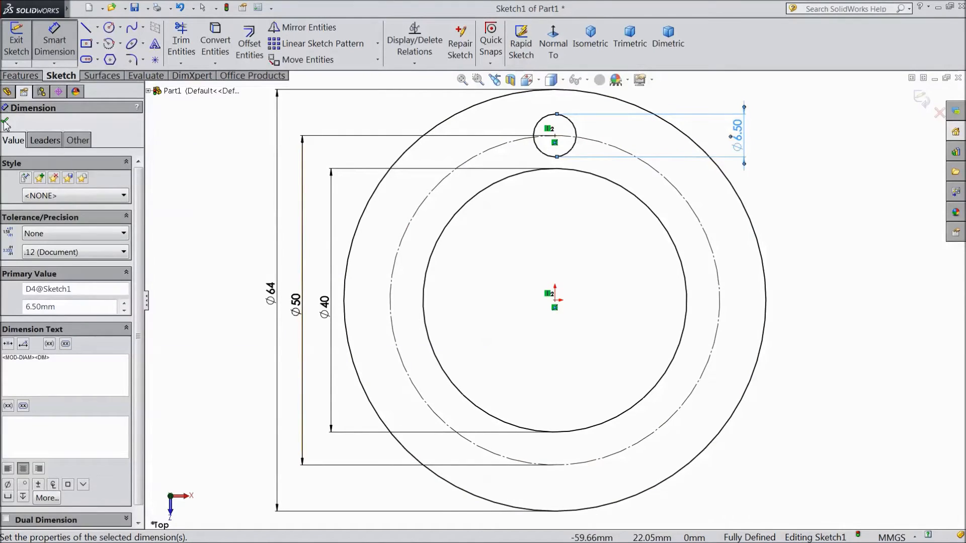
- Circular-pattern the Ø6.5 hole circle into 4 instances over 360°
{"action": "left_click", "coordinate": [381, 43]}
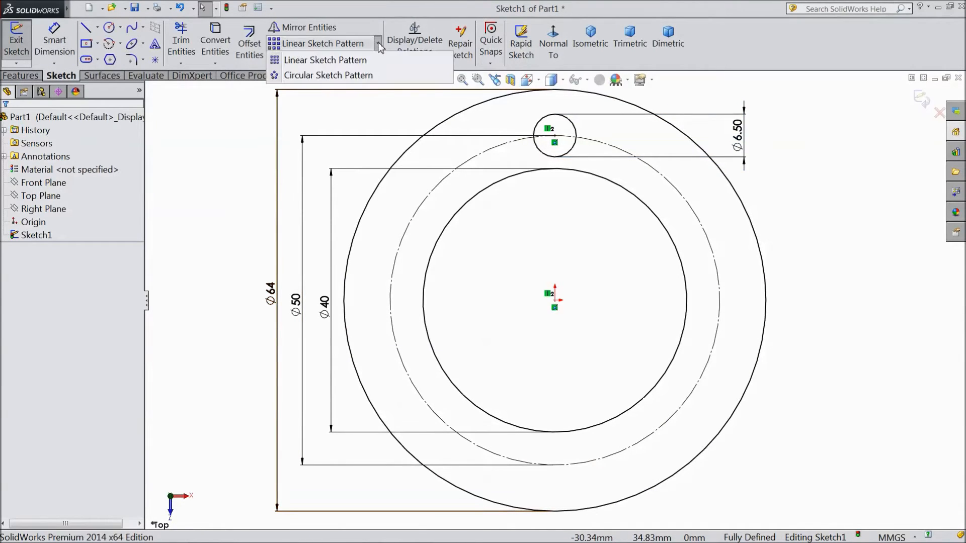
{"action": "left_click", "coordinate": [328, 76]}
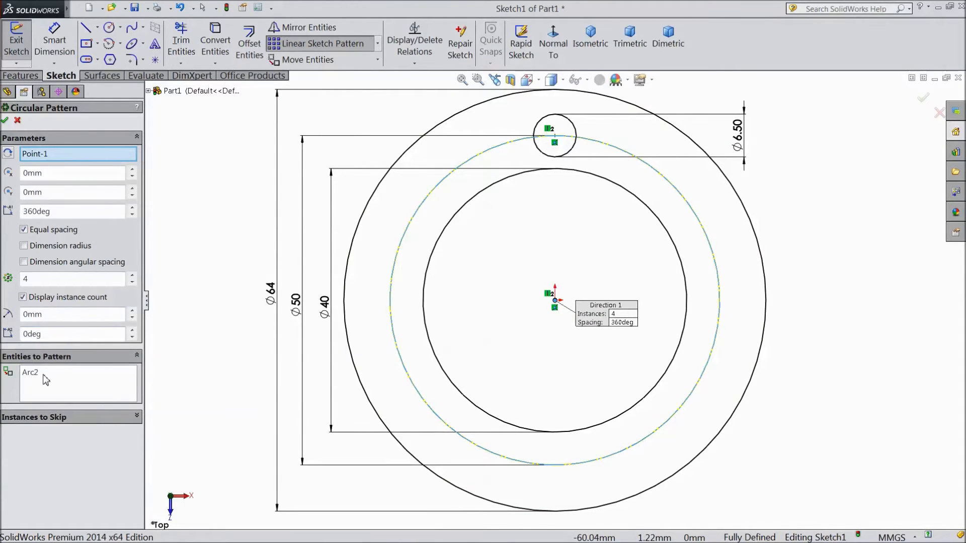
{"action": "right_click", "coordinate": [45, 379]}
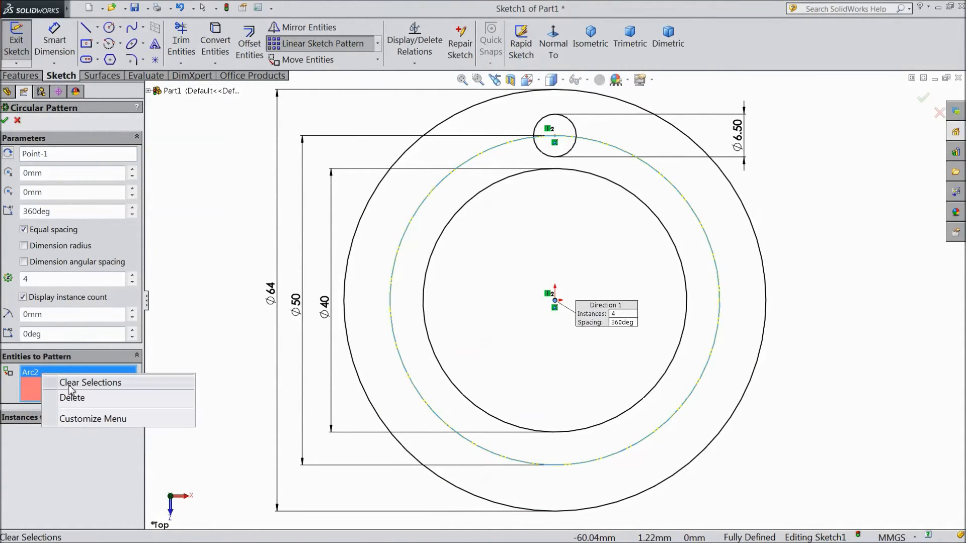
{"action": "left_click", "coordinate": [91, 382]}
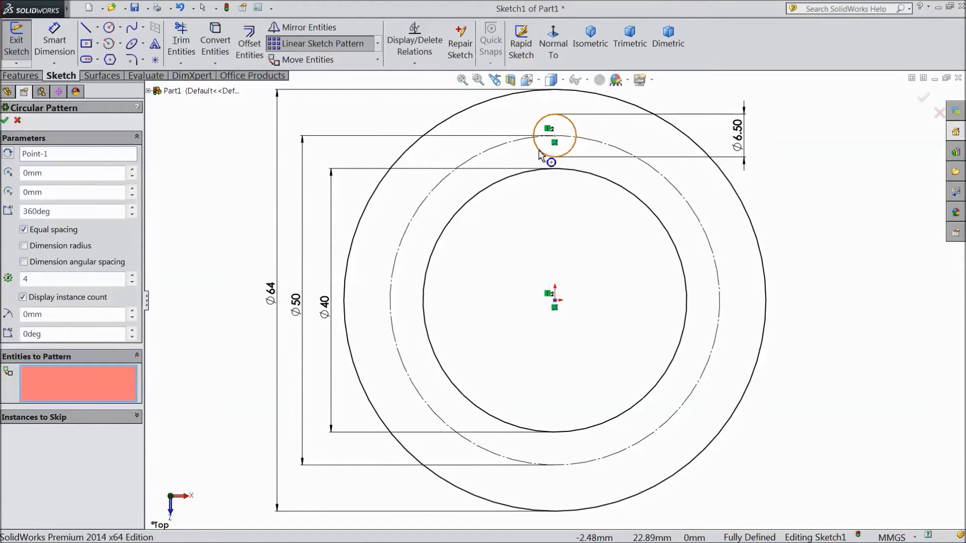
{"action": "left_click", "coordinate": [553, 133]}
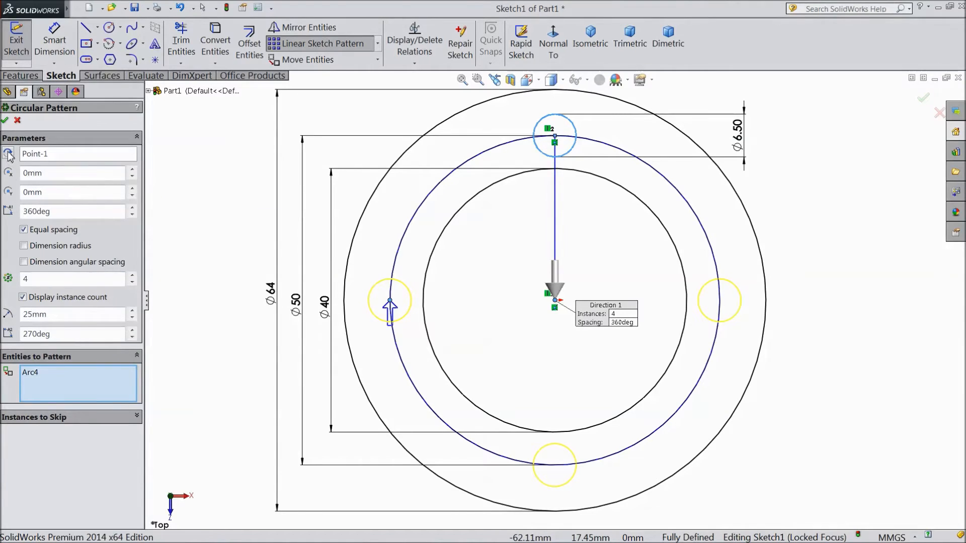
{"action": "left_click", "coordinate": [6, 120]}
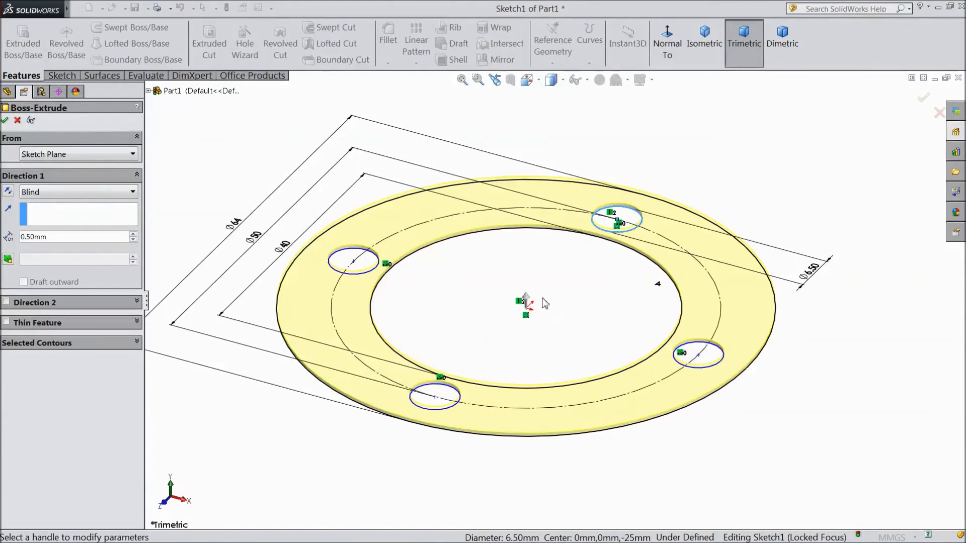
- Extrude the sketch blind to 0.5 mm depth
{"action": "left_click", "coordinate": [6, 119]}
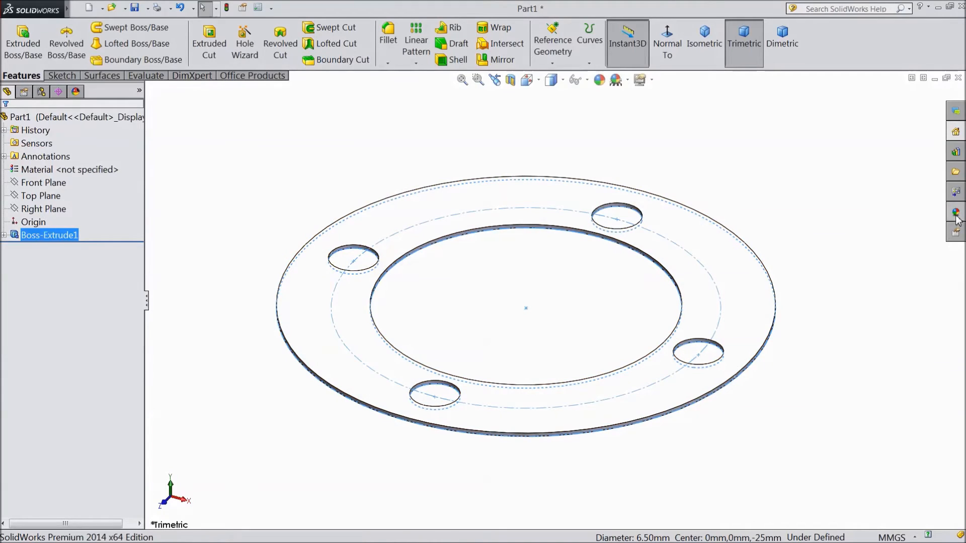
- Open the Appearances library's Rubber folder and pick matte rubber
{"action": "left_click", "coordinate": [956, 208]}
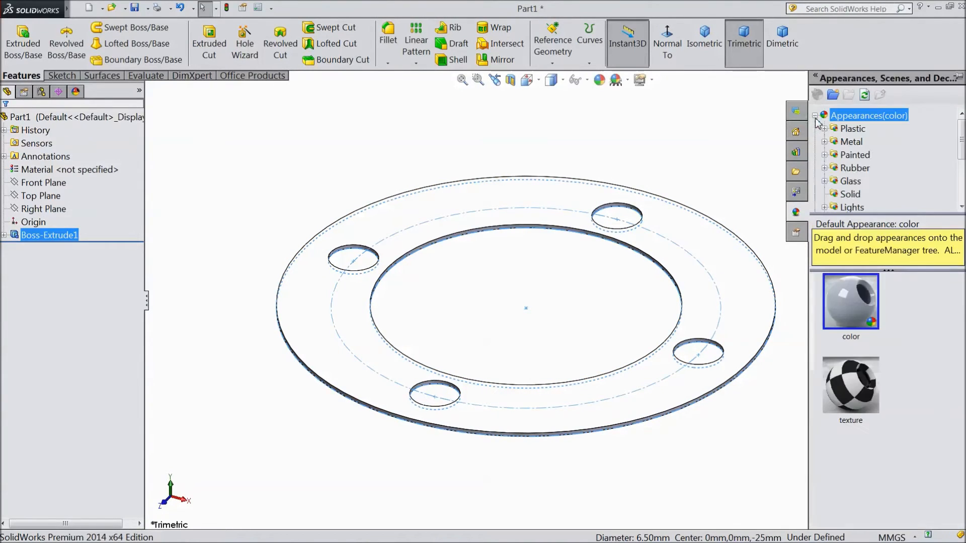
{"action": "left_click", "coordinate": [853, 168]}
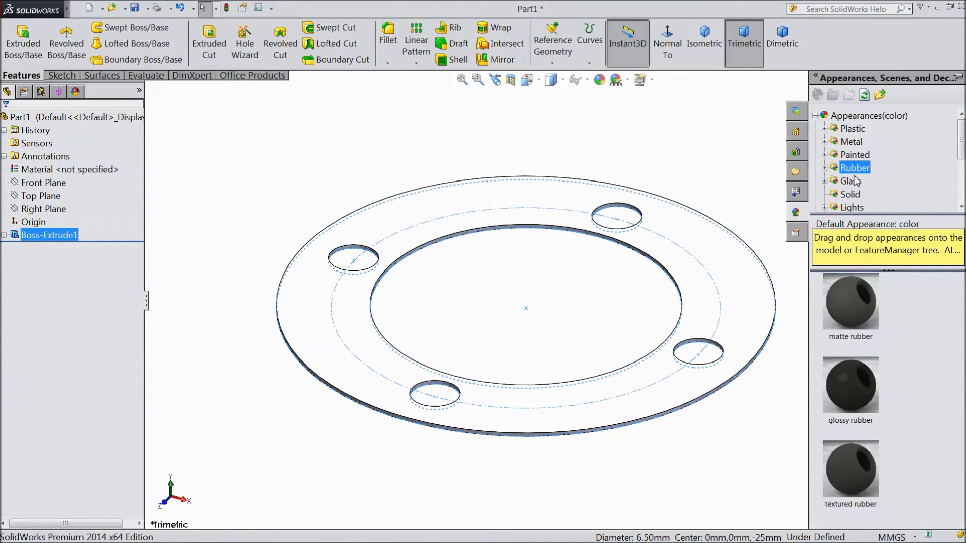
{"action": "left_click", "coordinate": [850, 302]}
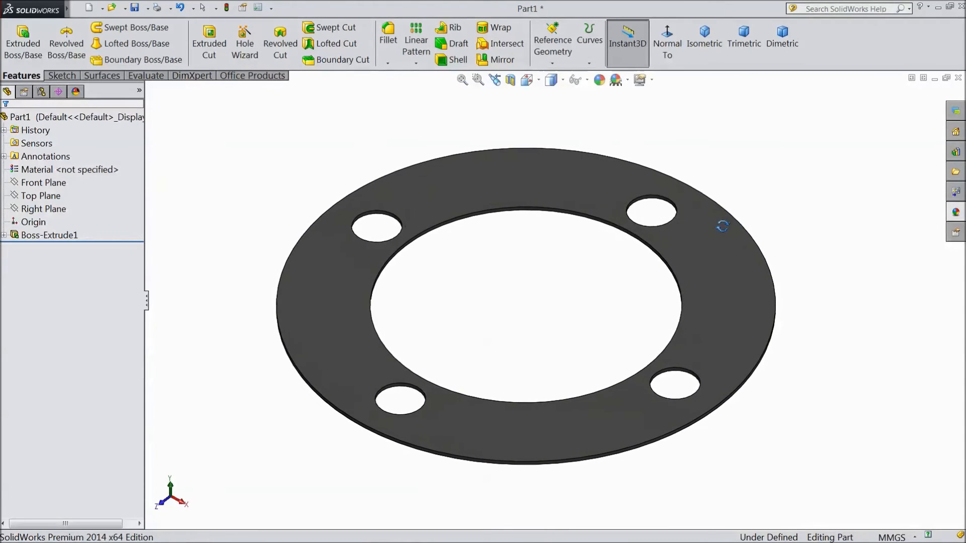
- Orbit the finished matte rubber gasket to view it from another angle
{"action": "left_click_drag", "start_coordinate": [721, 225], "coordinate": [732, 230]}
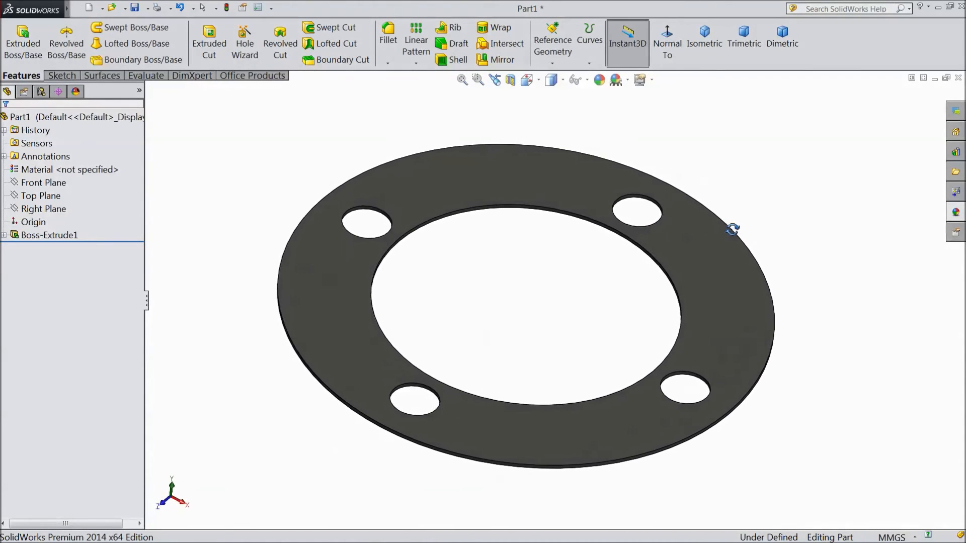